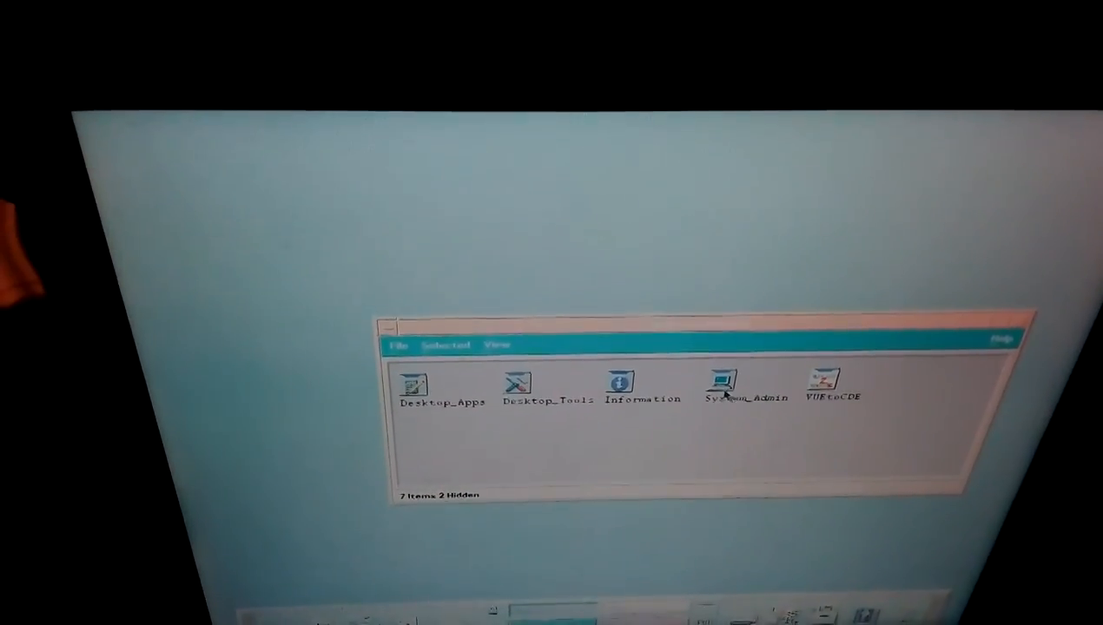
Launch SAM from the System_Admin icon so its list of SAM Areas appears.
double_click(832, 384)
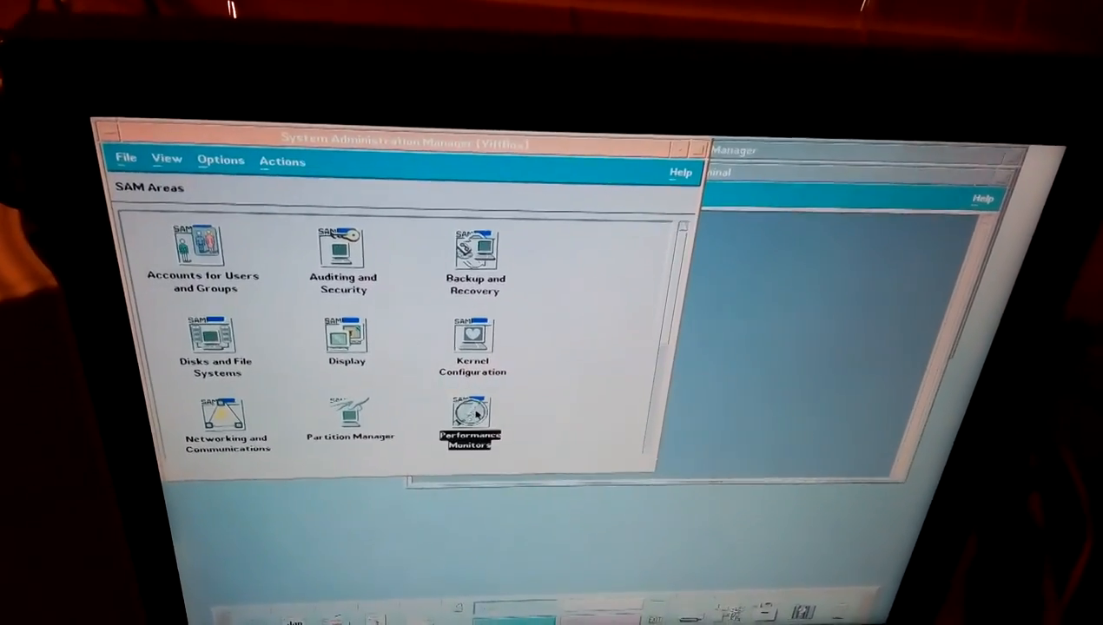
Show System Properties via Performance Monitors and switch to its Operating System details.
scroll("down", 3)
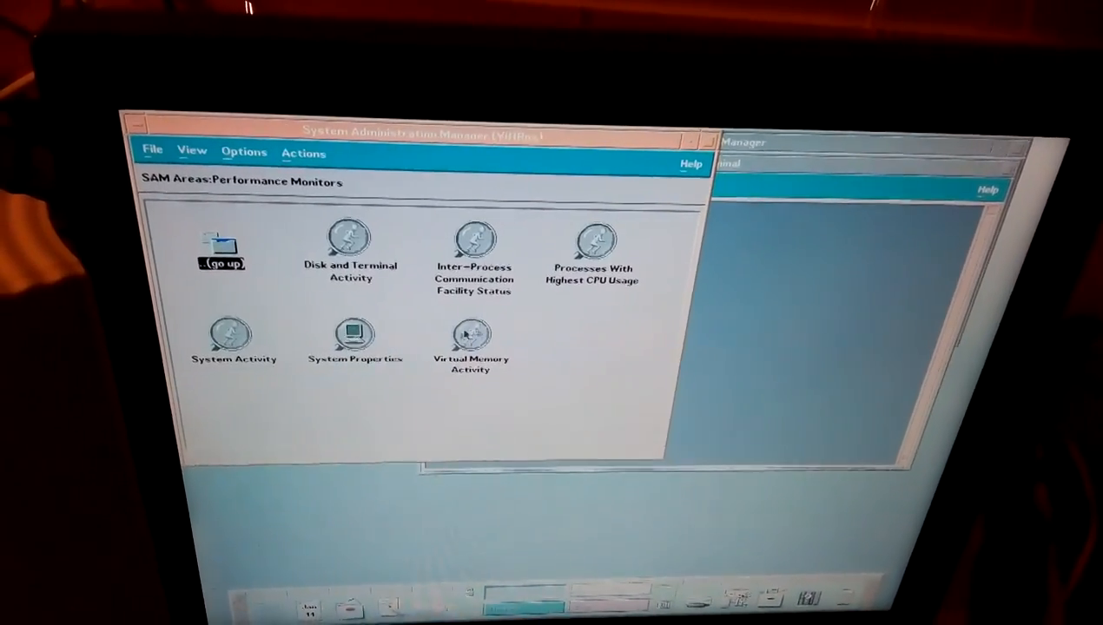
double_click(355, 339)
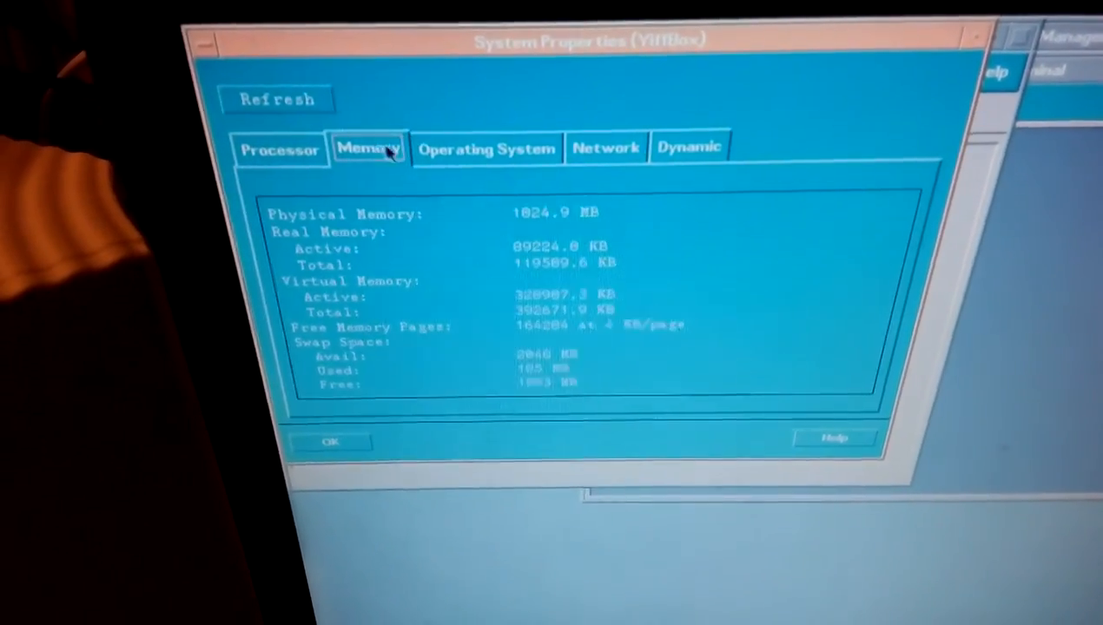
left_click(477, 148)
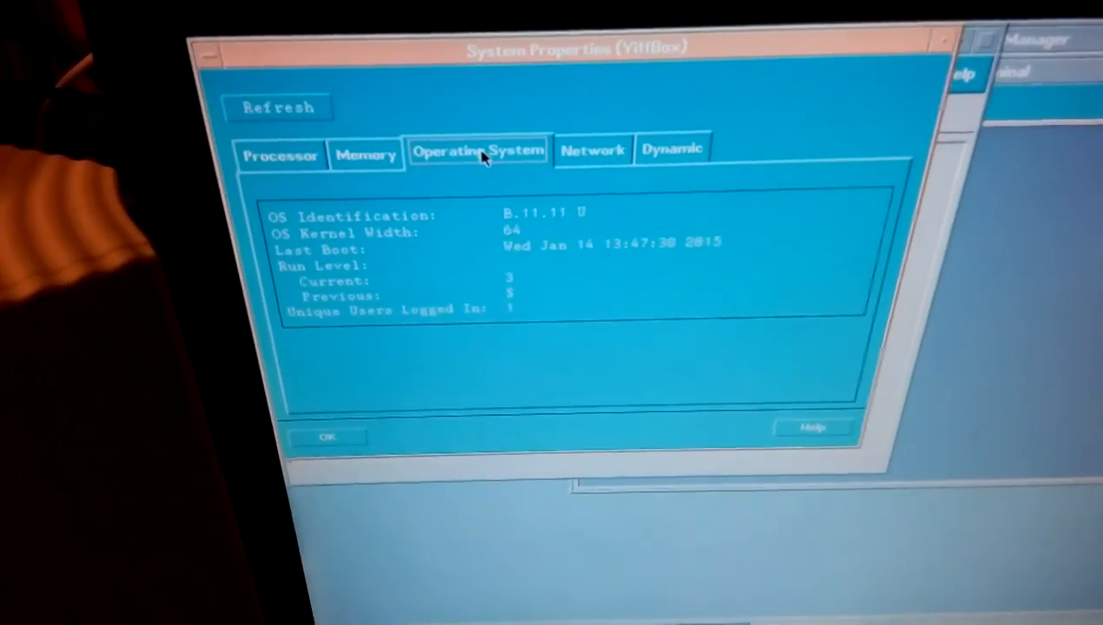